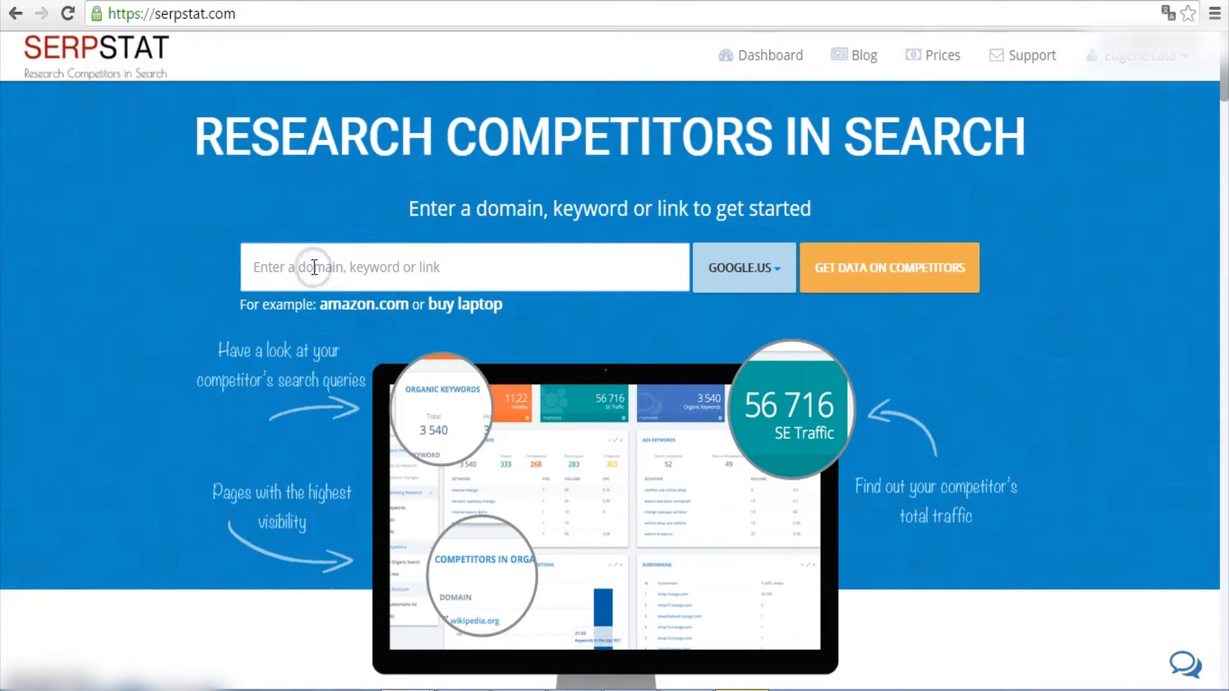
- Enter intothegloss.com in the search box and choose its domain suggestion
text(intothe)
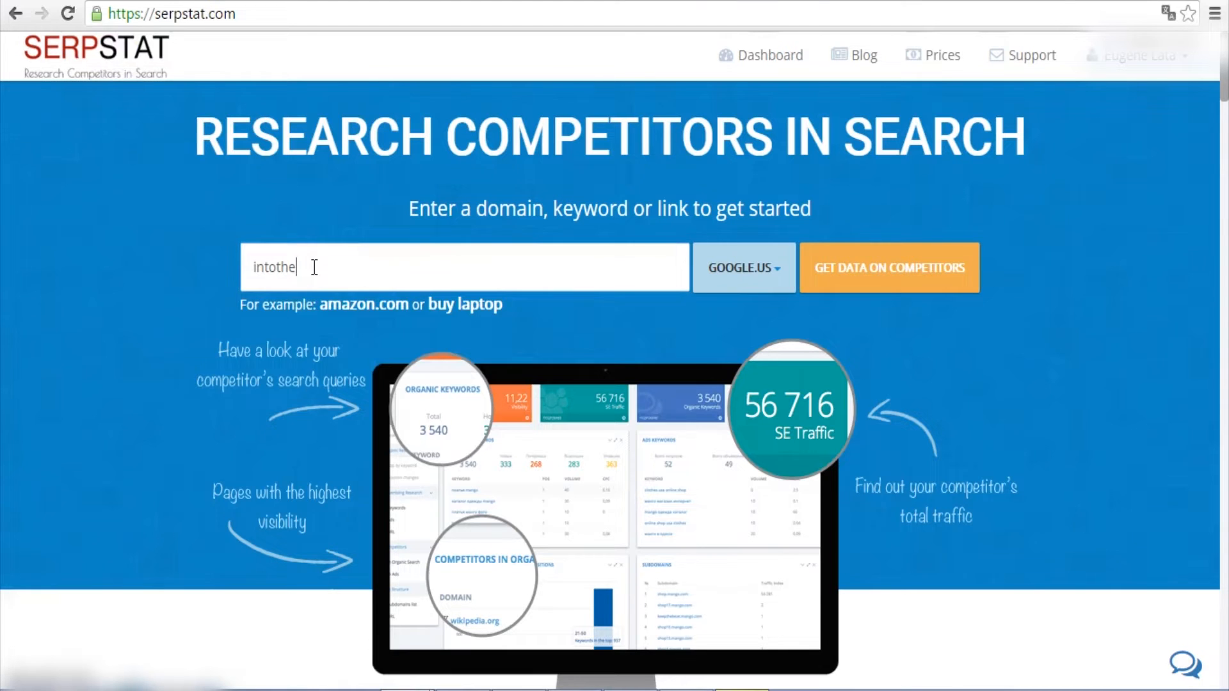
text(gloss.com)
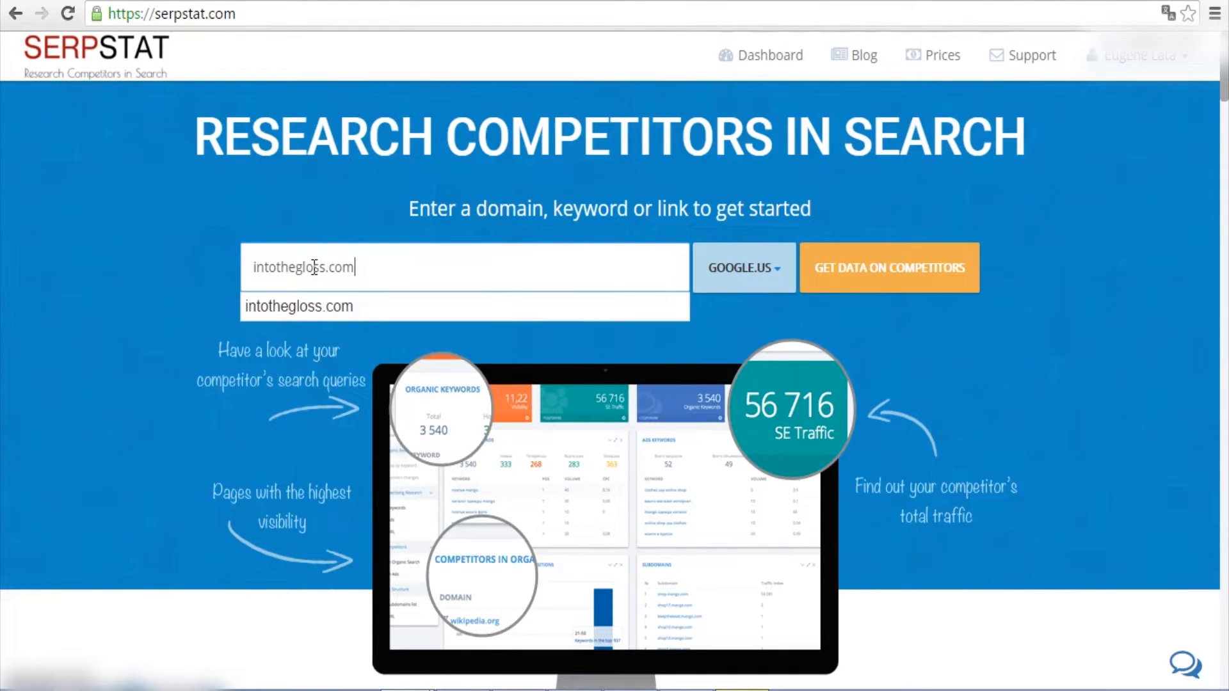
click(742, 266)
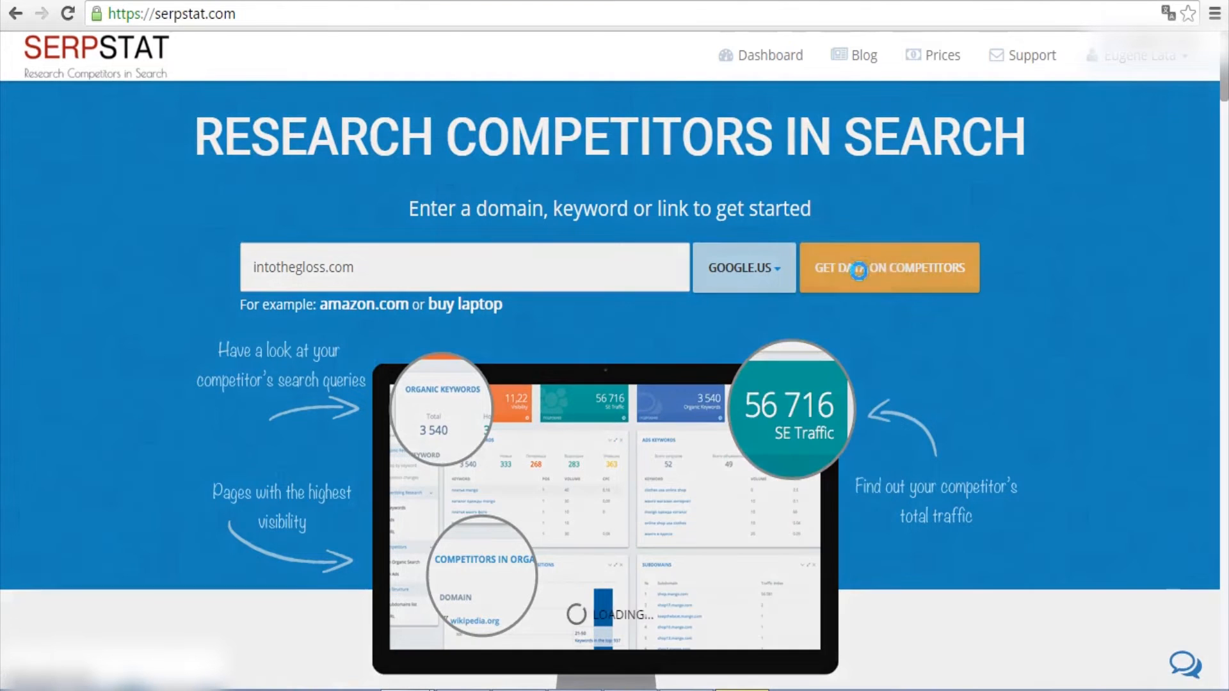
- Open Site Structure > URL to list intothegloss.com's 13,871 pages
click(889, 267)
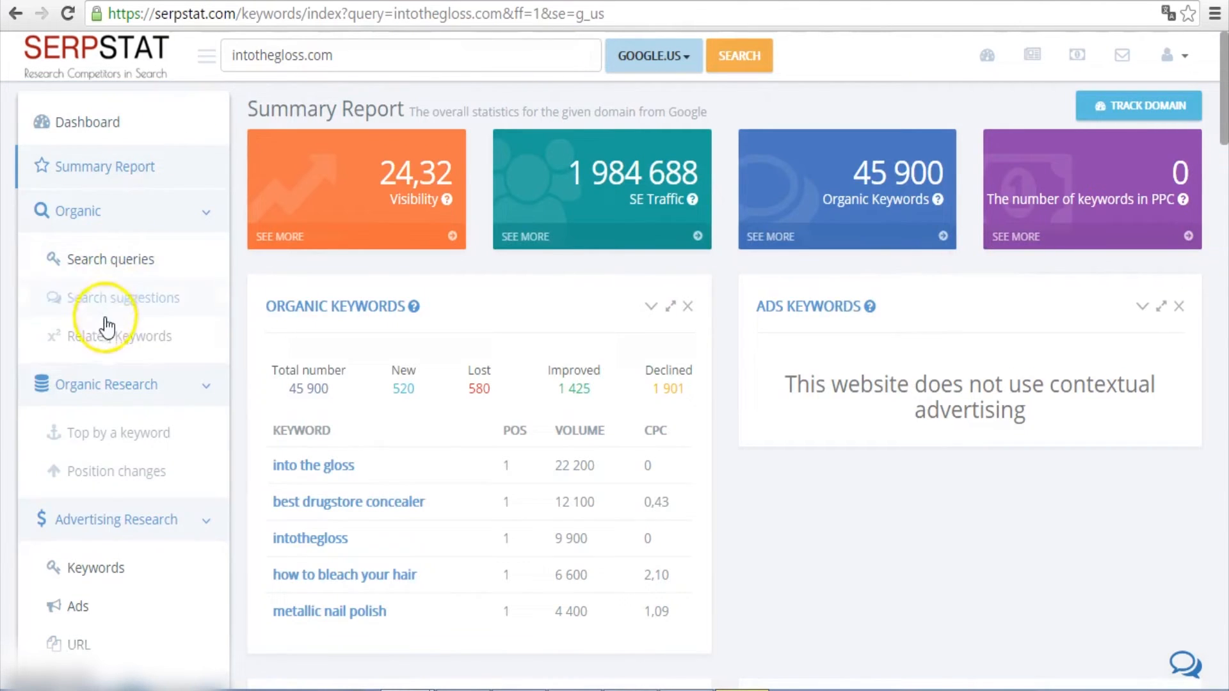
scroll(down, 3)
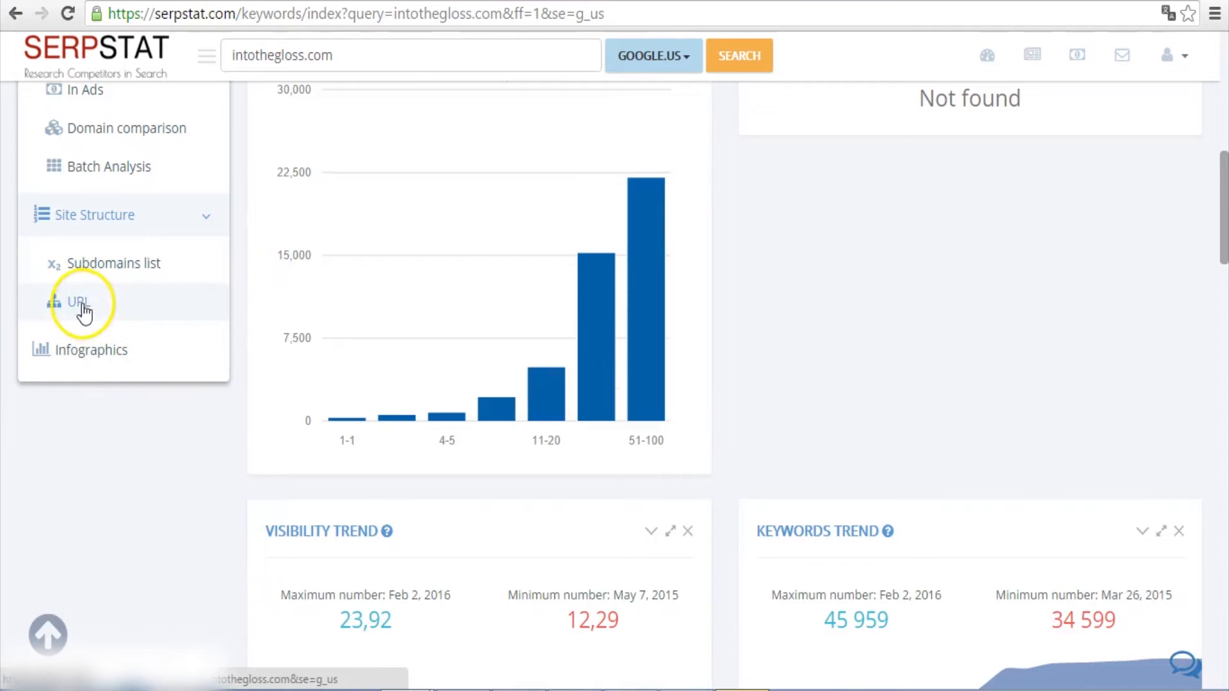
click(77, 303)
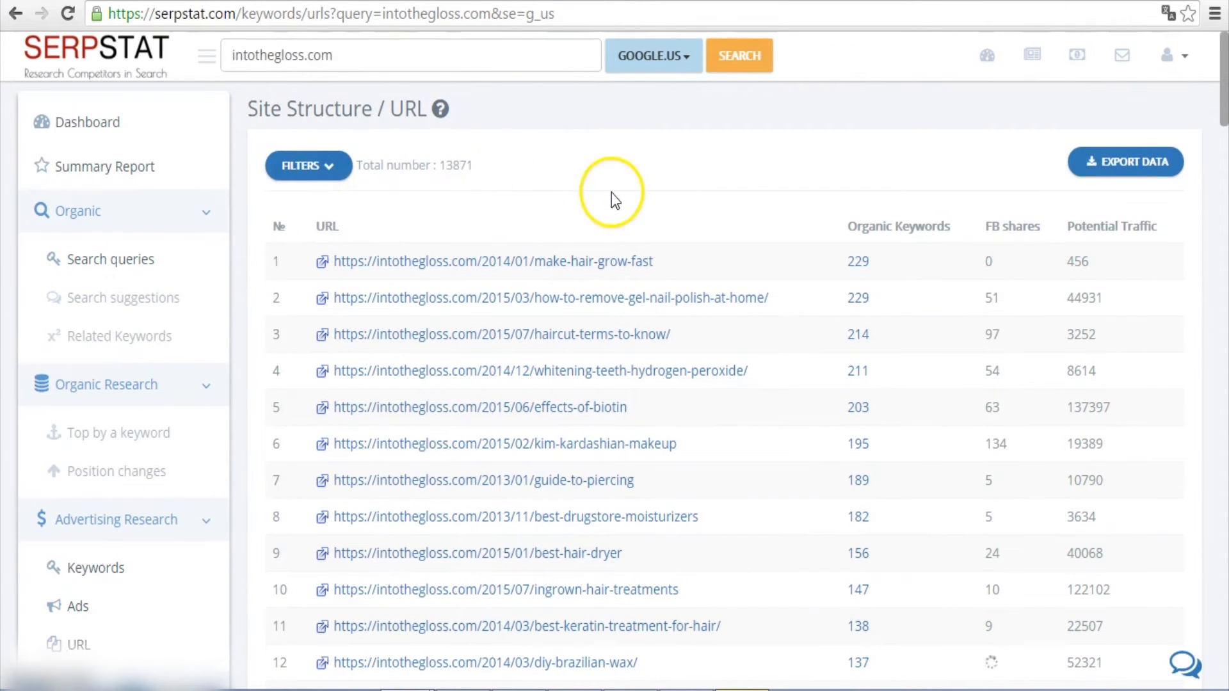
- Sort the URL table by FB shares, most-shared pages first
click(1013, 226)
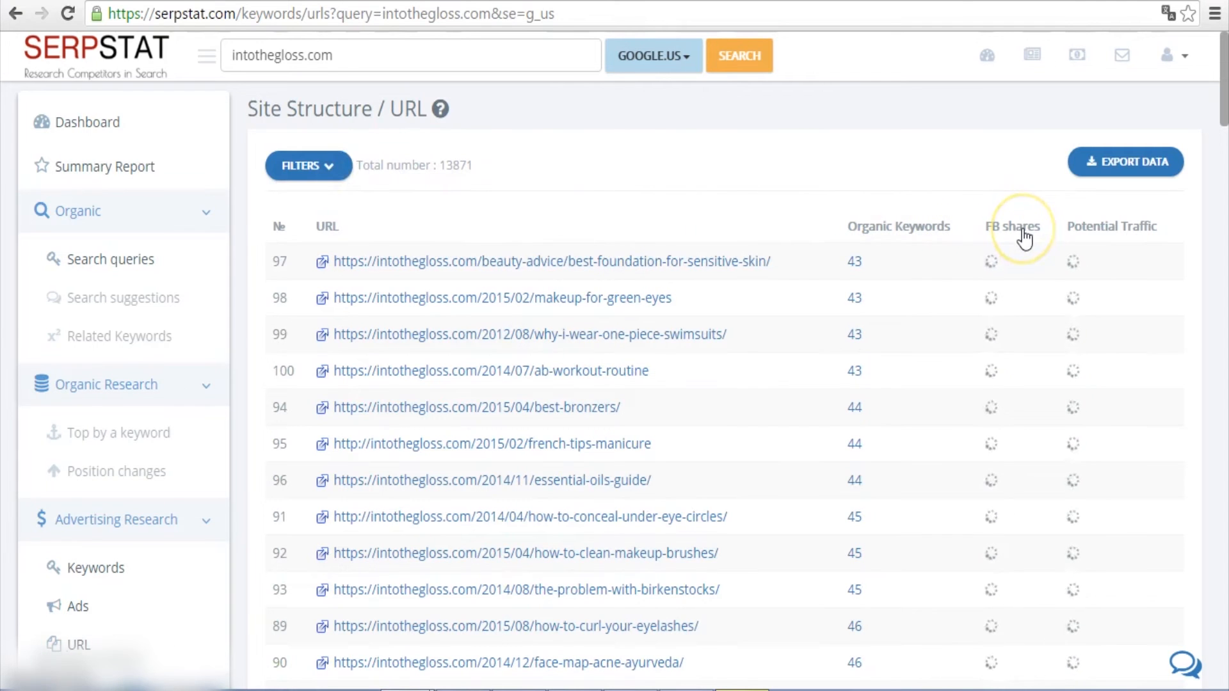
click(1012, 226)
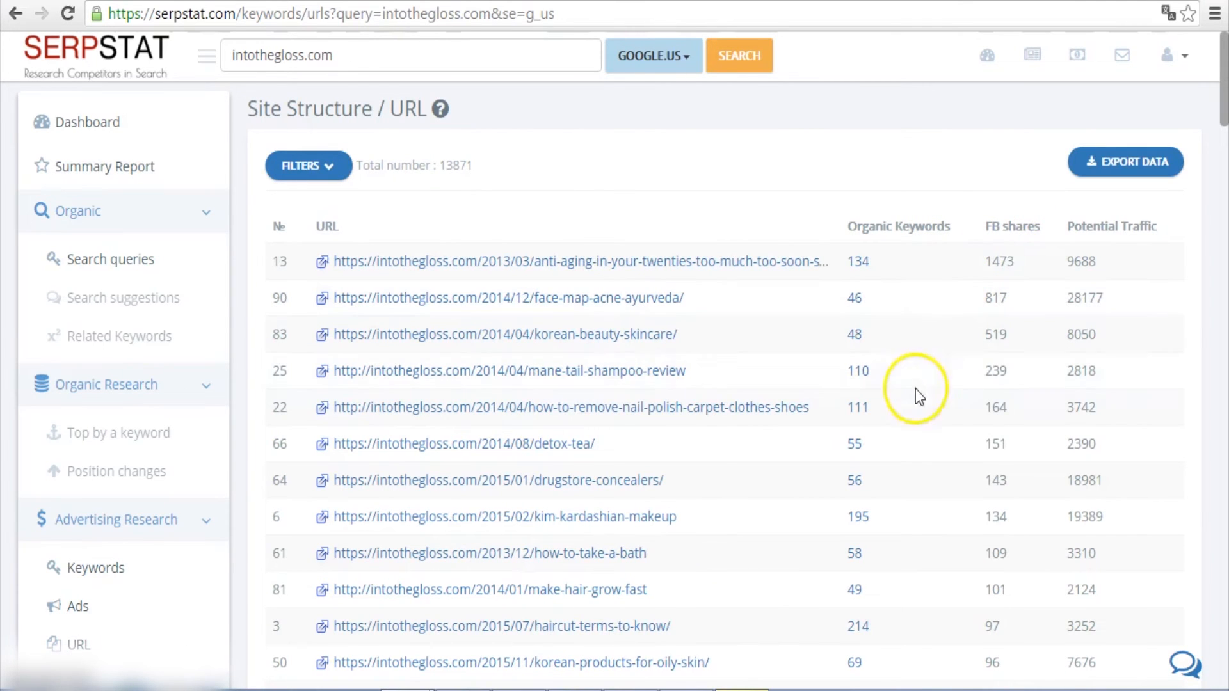
scroll(down, 3)
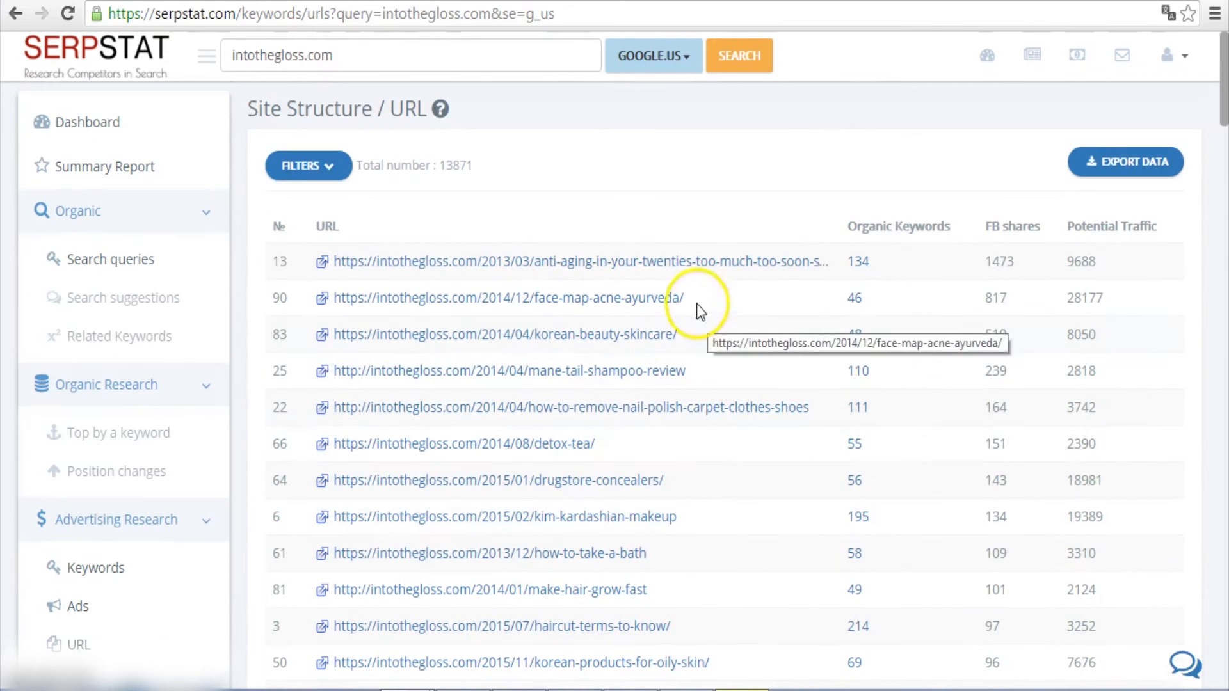
- Open the organic search queries for the top anti-aging-in-your-twenties post
click(564, 261)
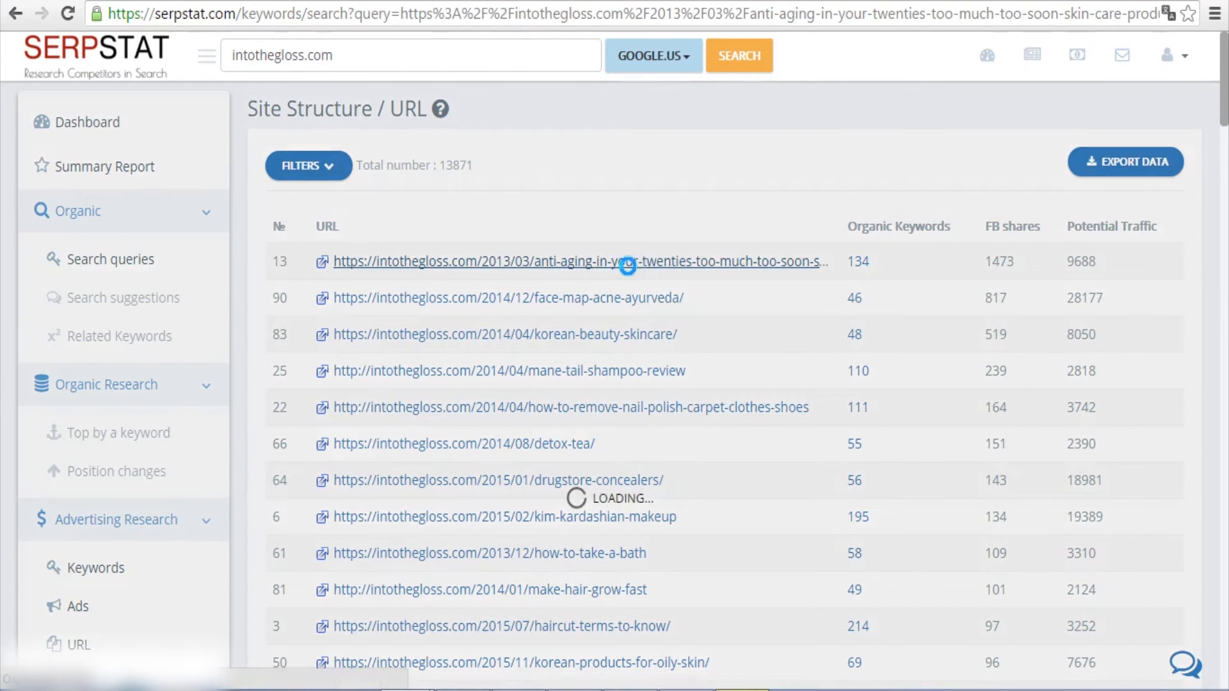
click(576, 262)
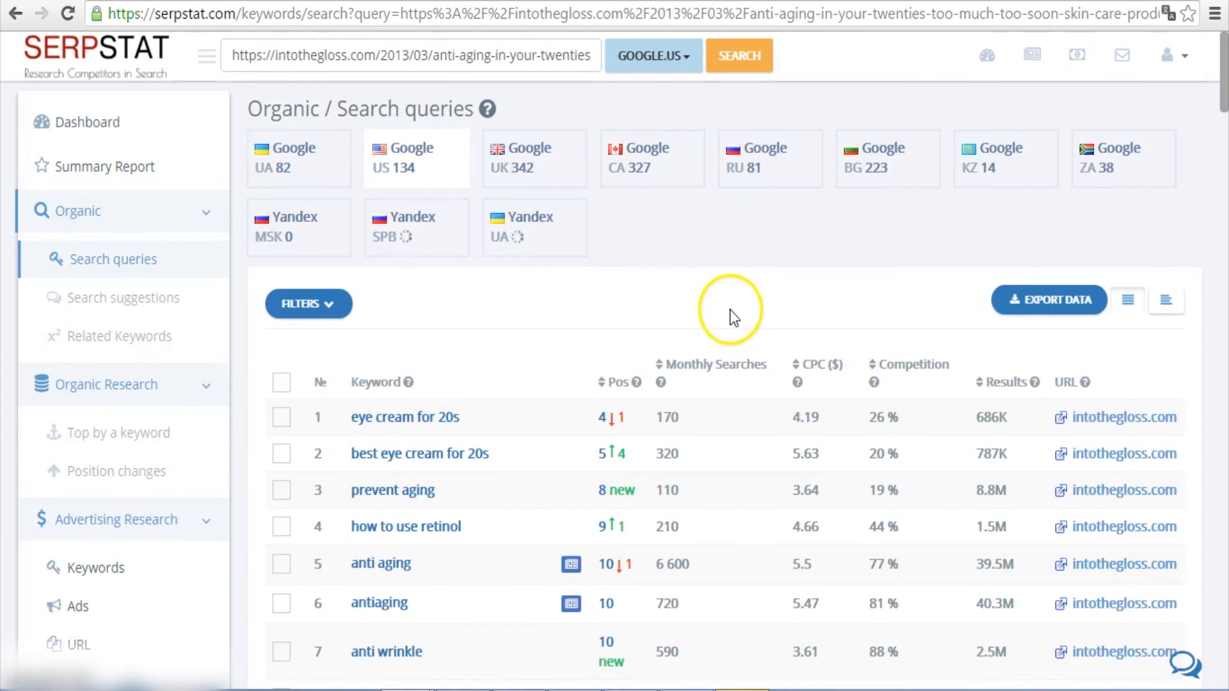
scroll(down, 3)
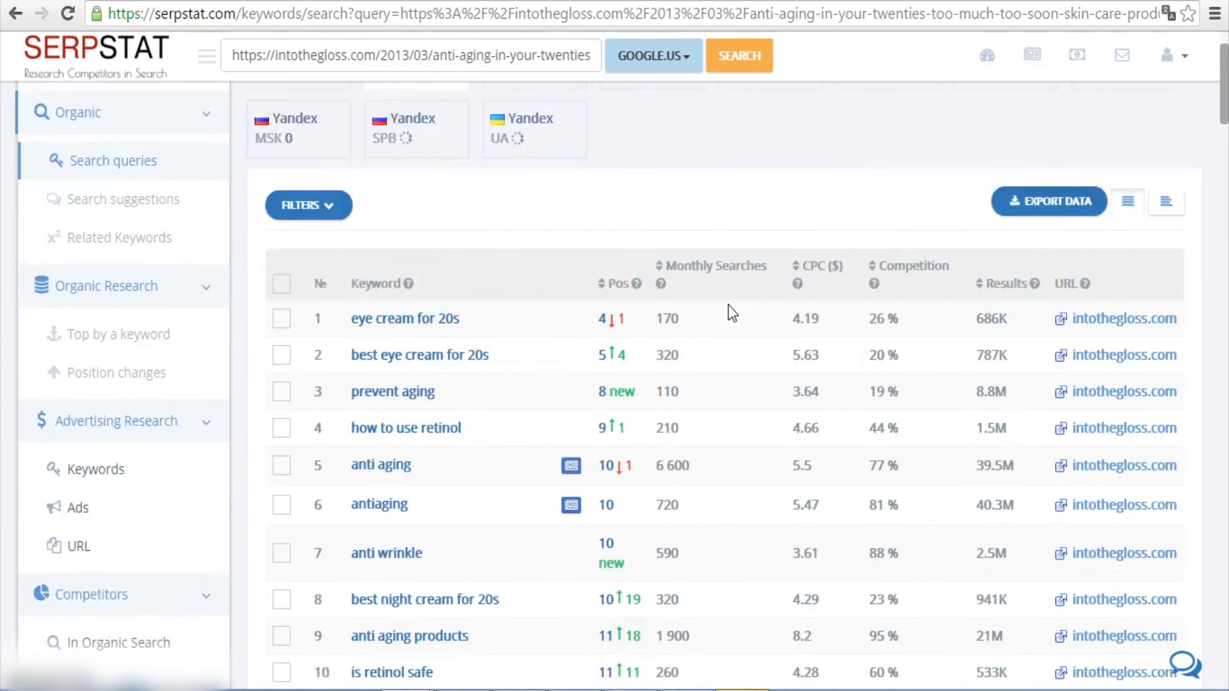